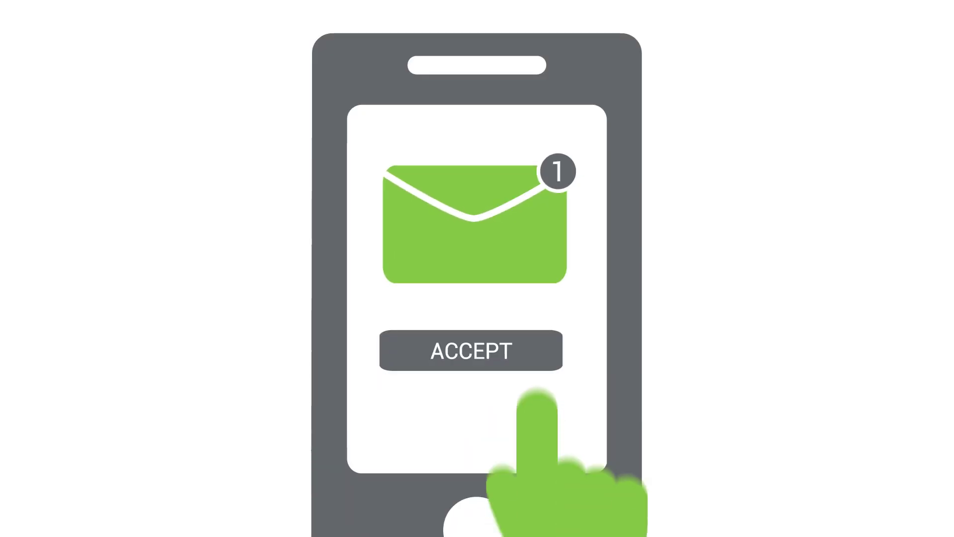
click(470, 350)
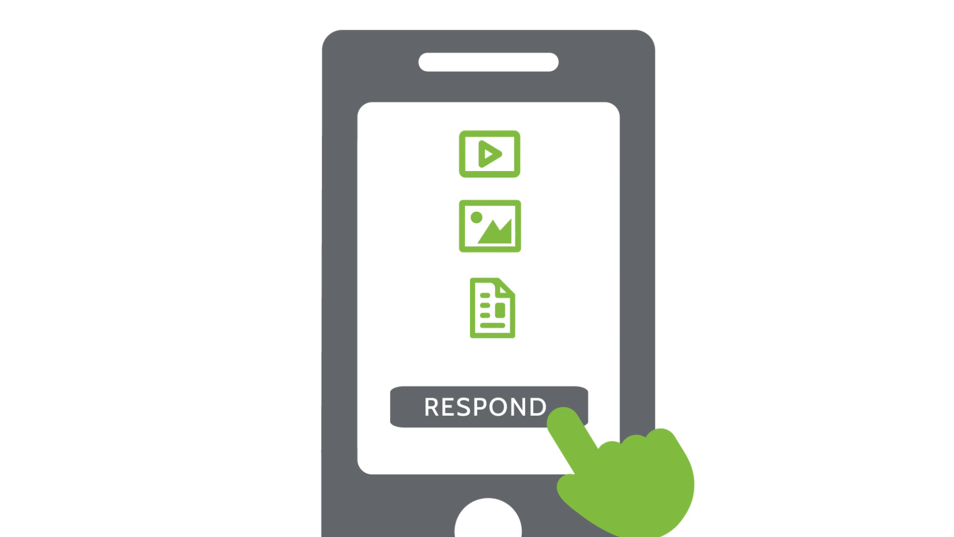
click(483, 406)
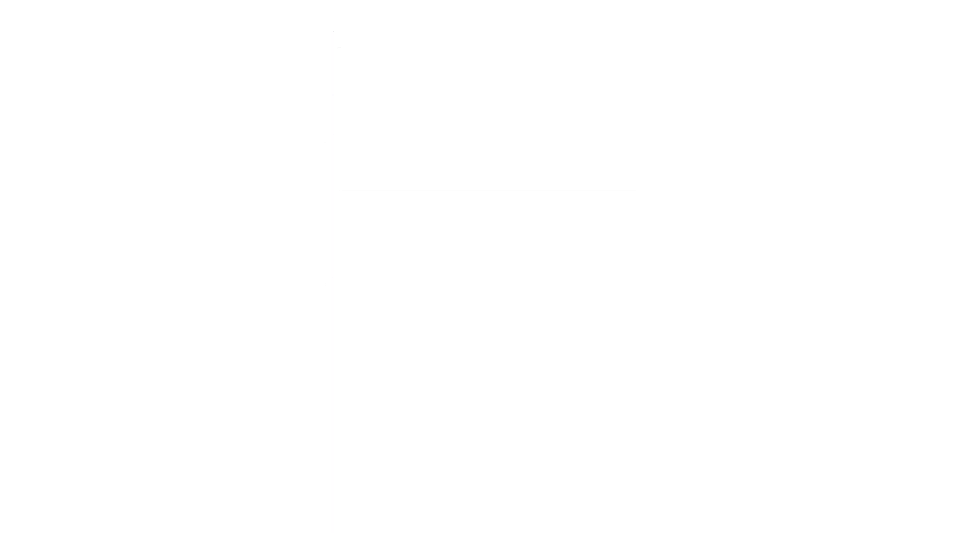